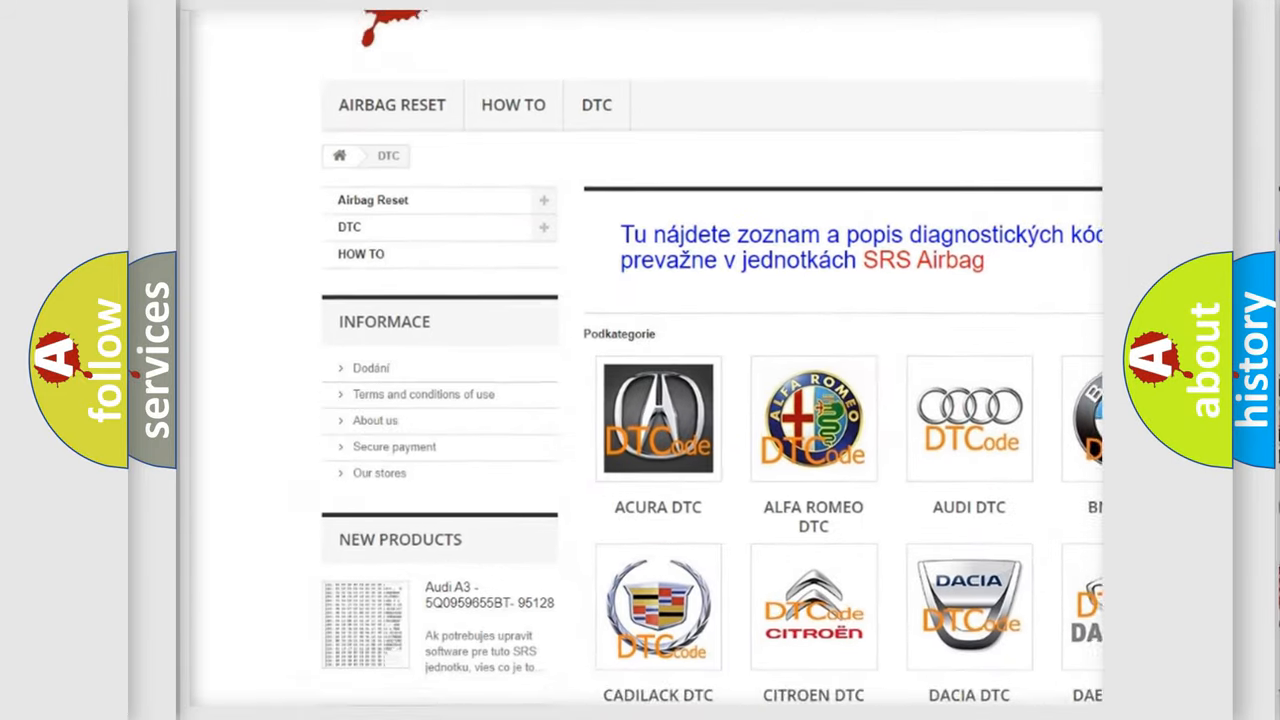
pyautogui.scroll(-3)
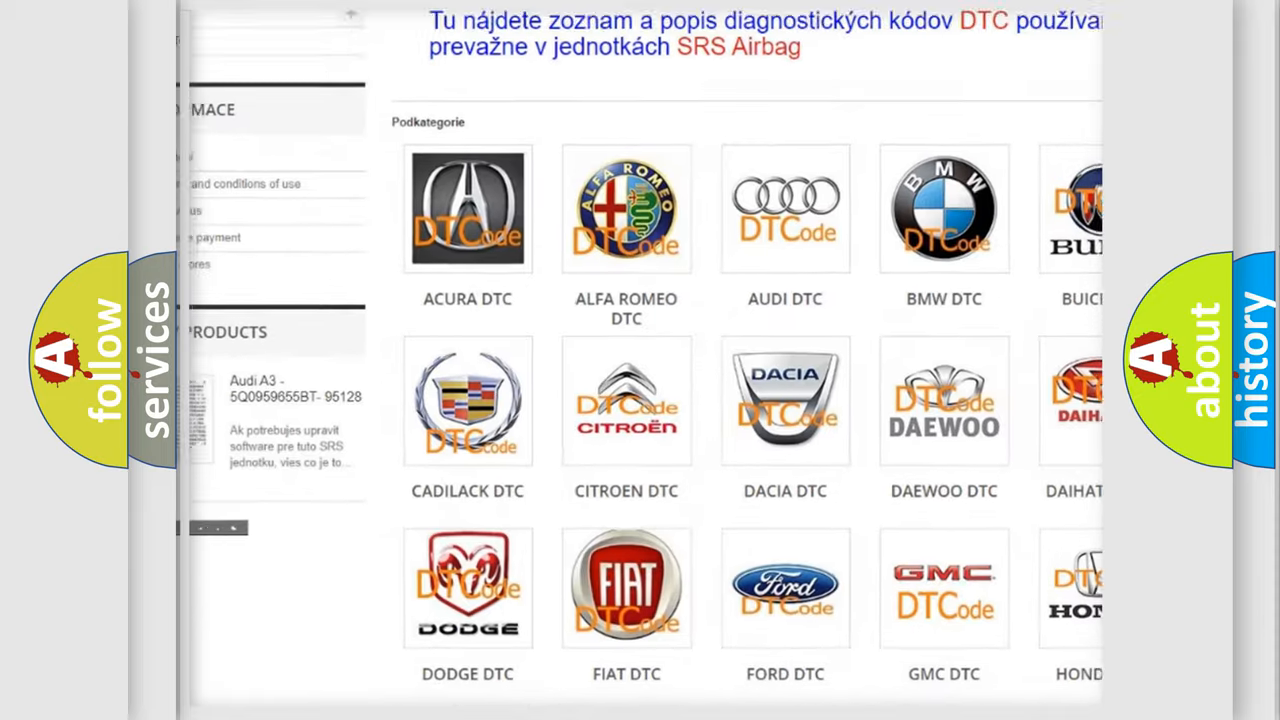
pyautogui.scroll(-3)
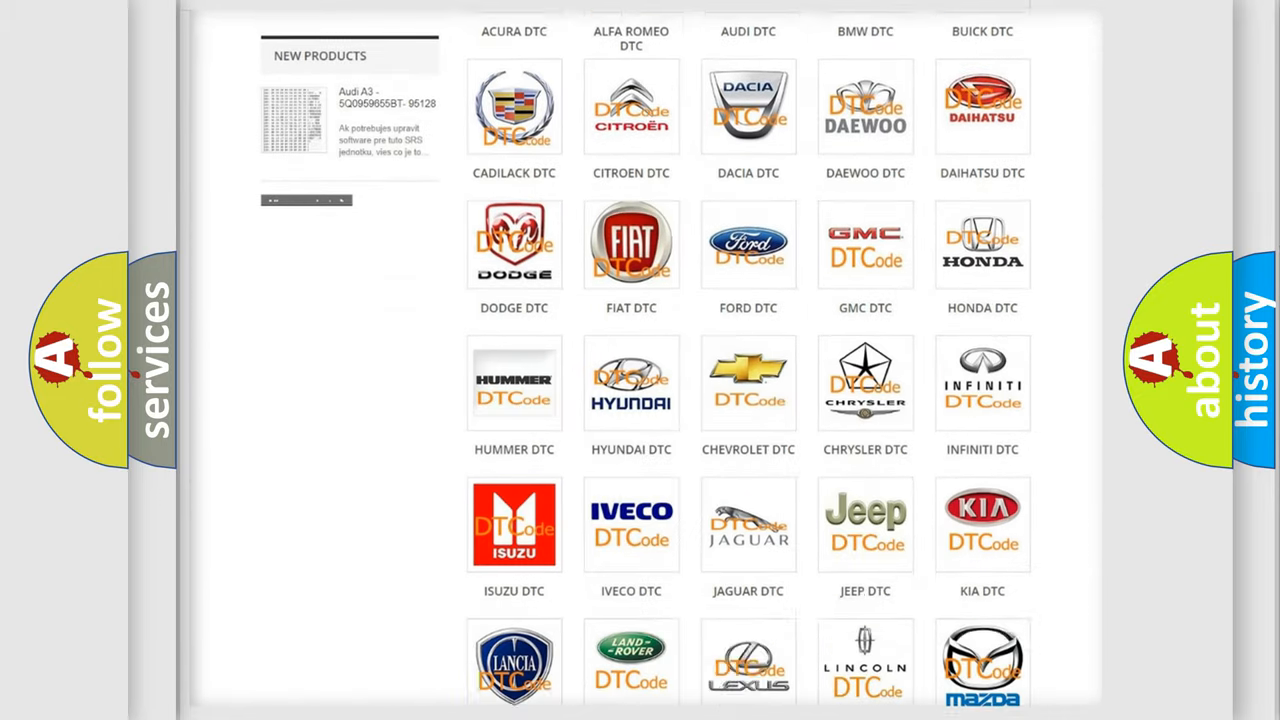
pyautogui.scroll(-3)
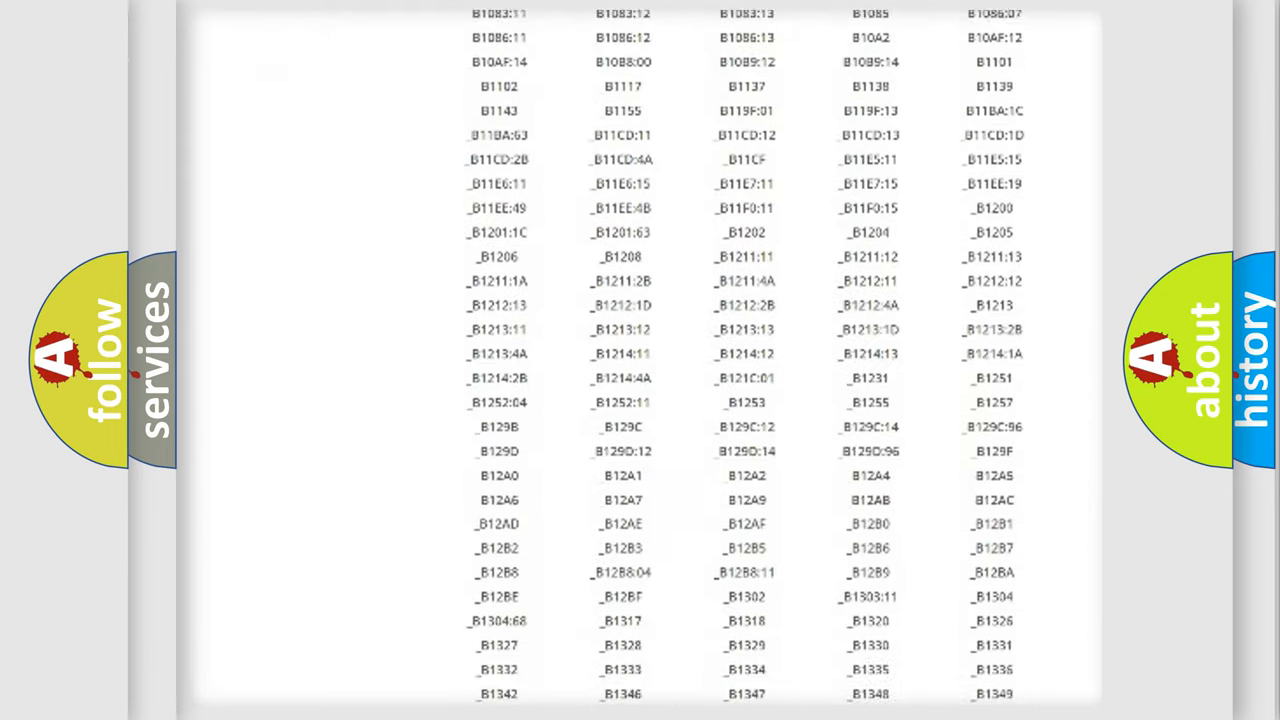
pyautogui.scroll(-3)
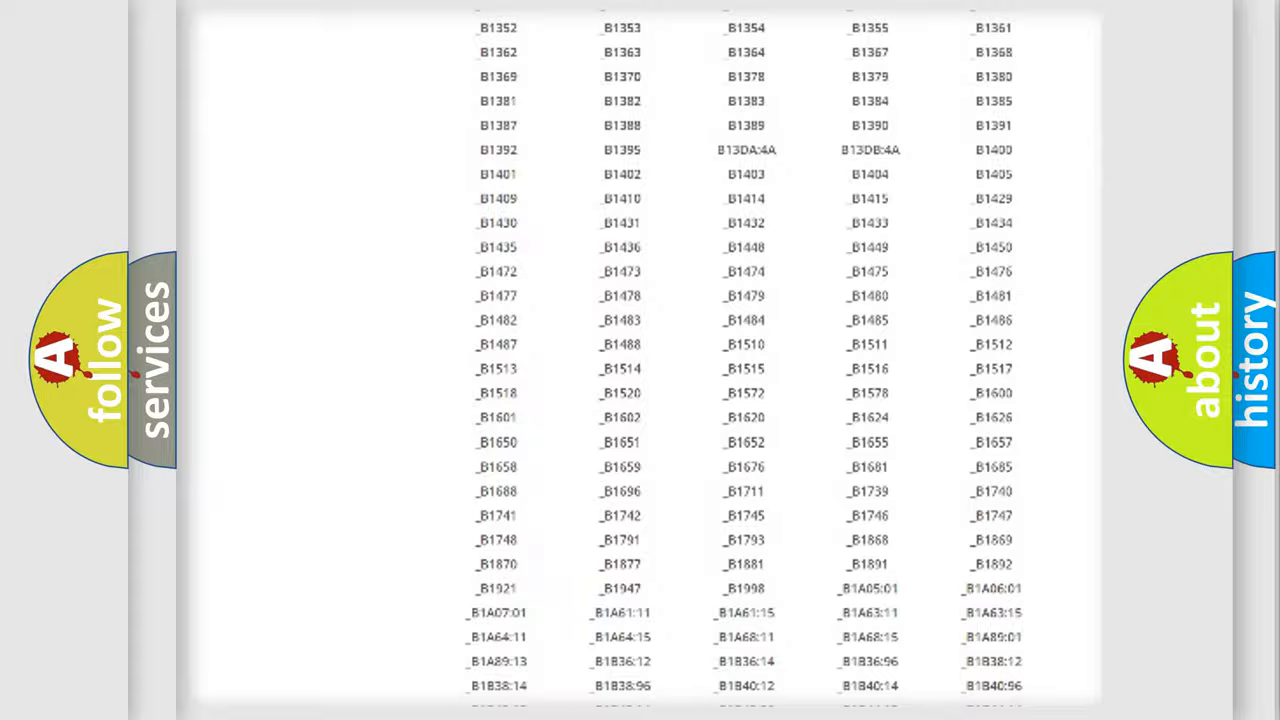